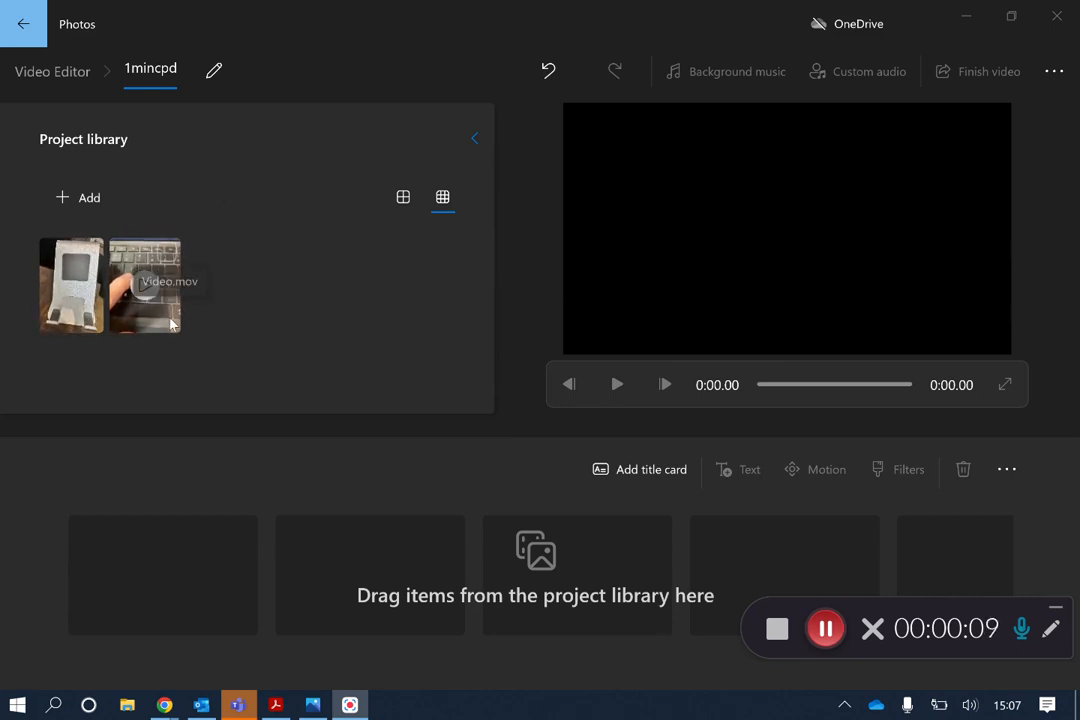
mouse_move(349, 324)
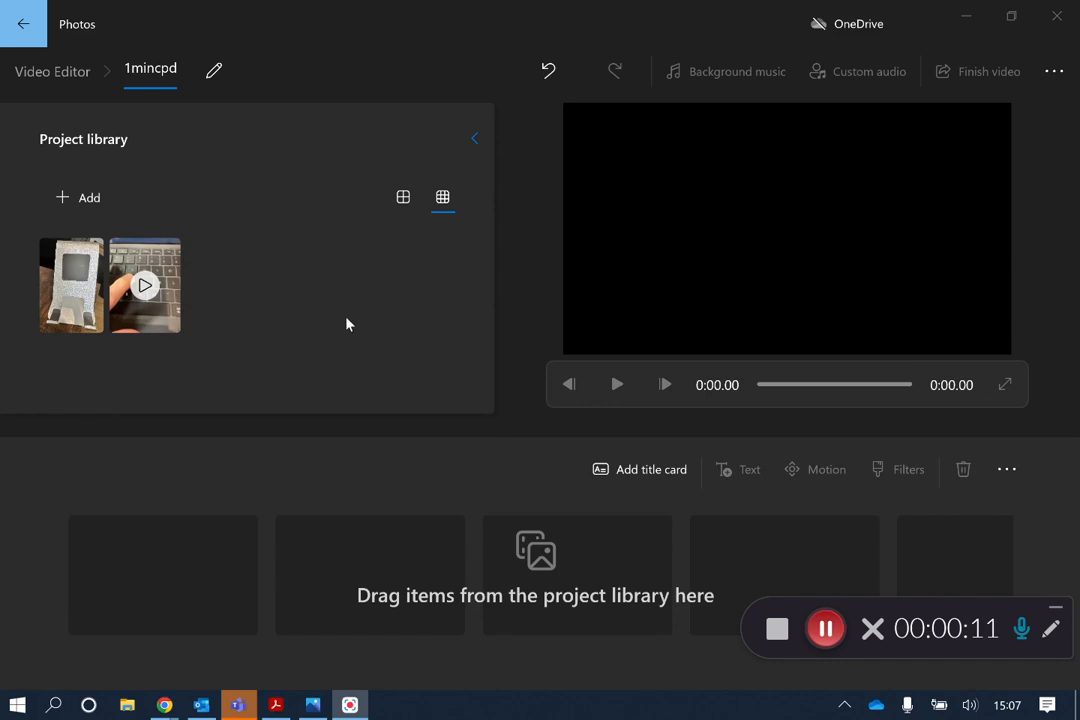
mouse_move(353, 307)
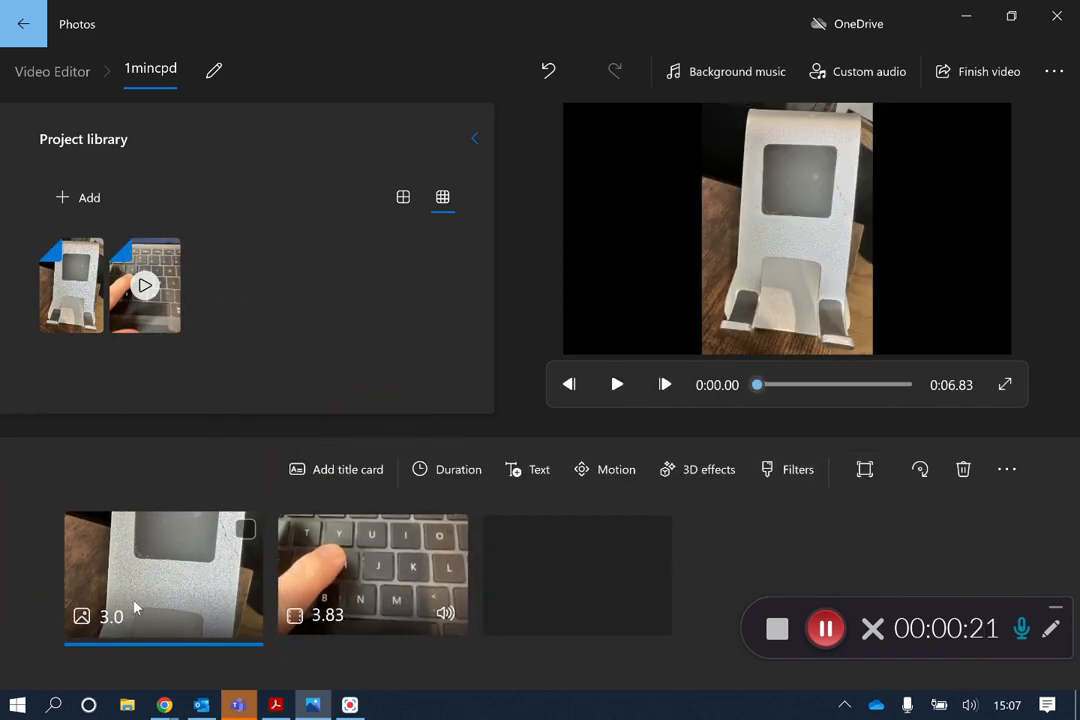
mouse_move(864, 469)
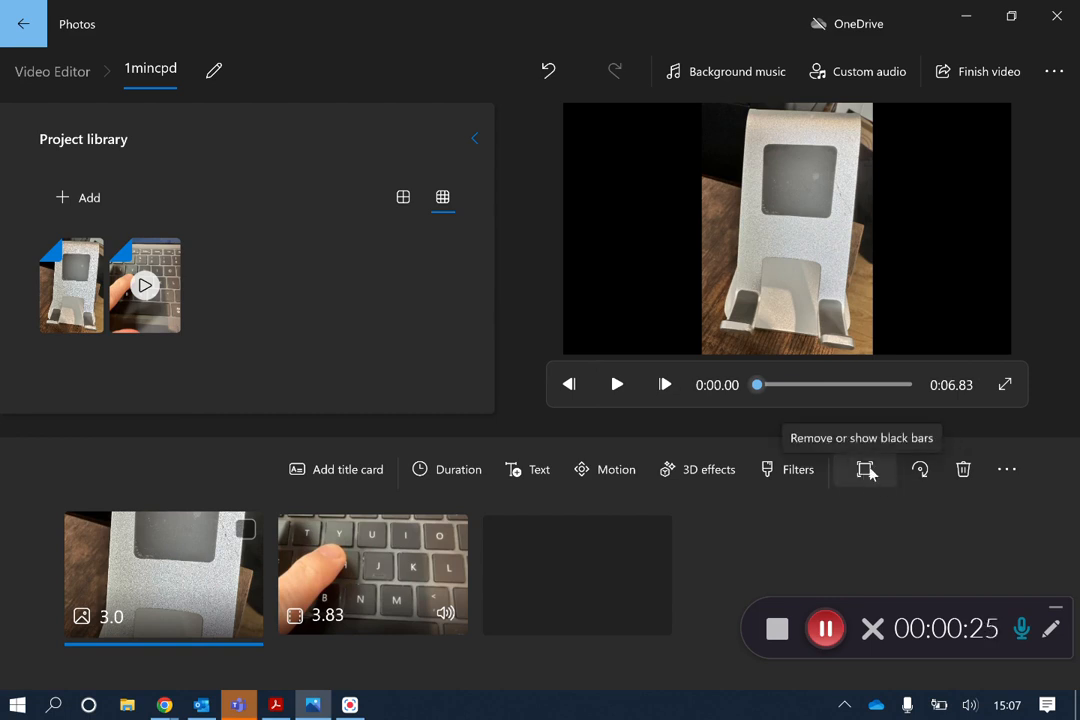
- Remove the black bars so the portrait photo clip fills the frame
left_click(864, 469)
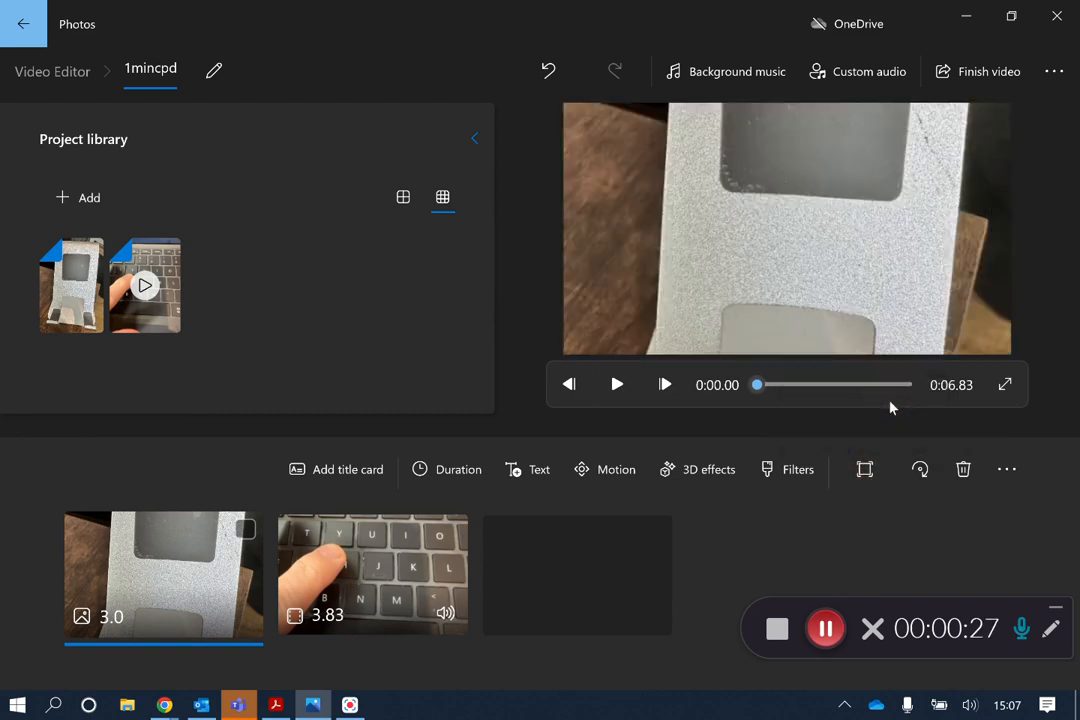
mouse_move(970, 207)
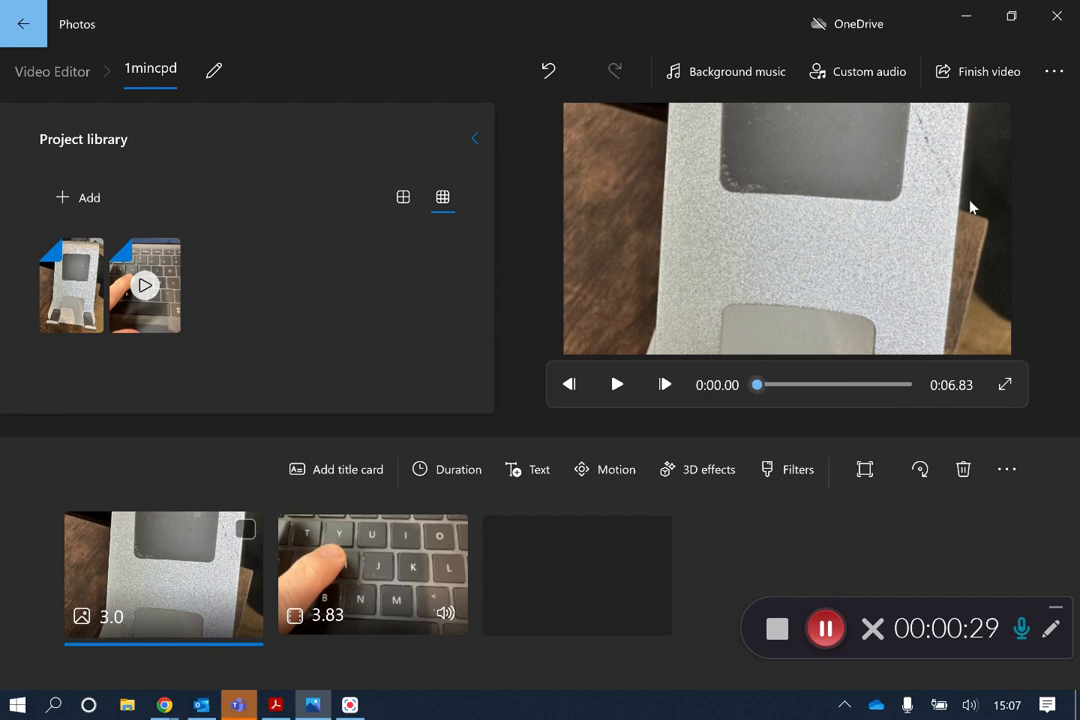
mouse_move(1050, 261)
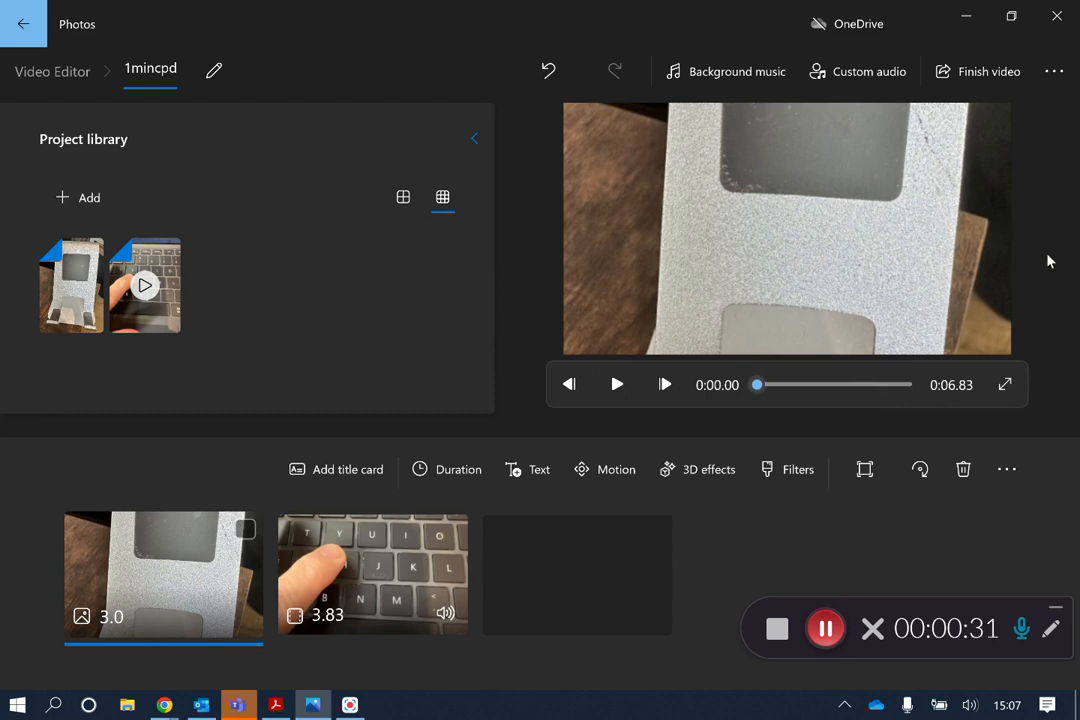
- Select the keyboard video clip to fill the frame, then play the project preview
left_click(372, 573)
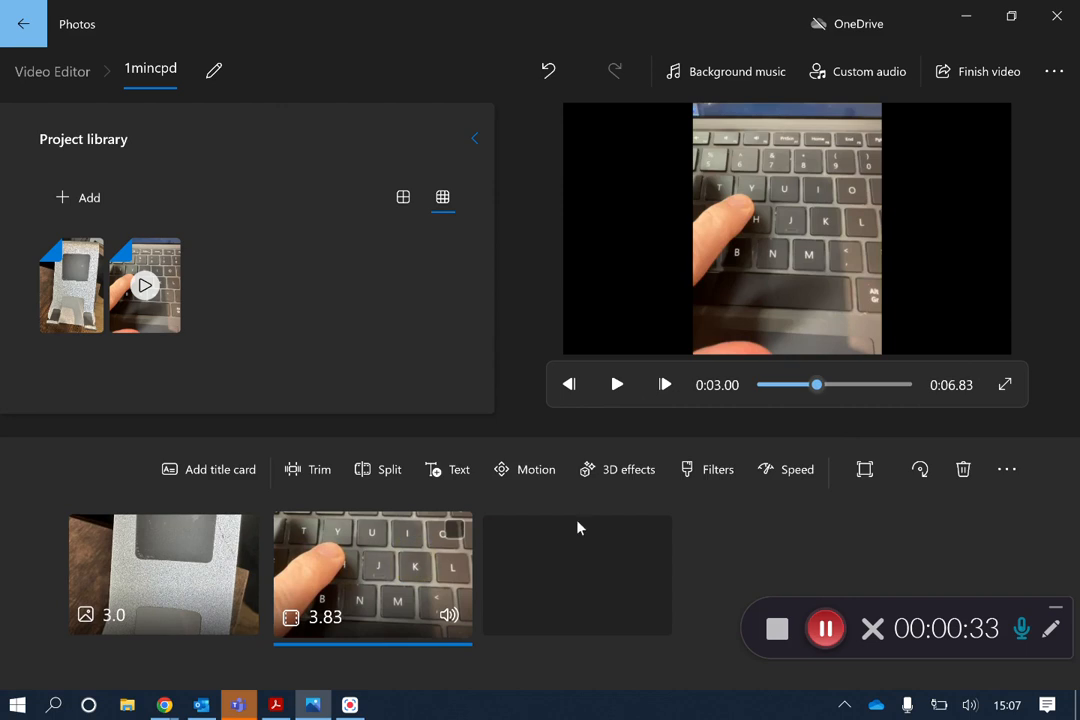
mouse_move(864, 469)
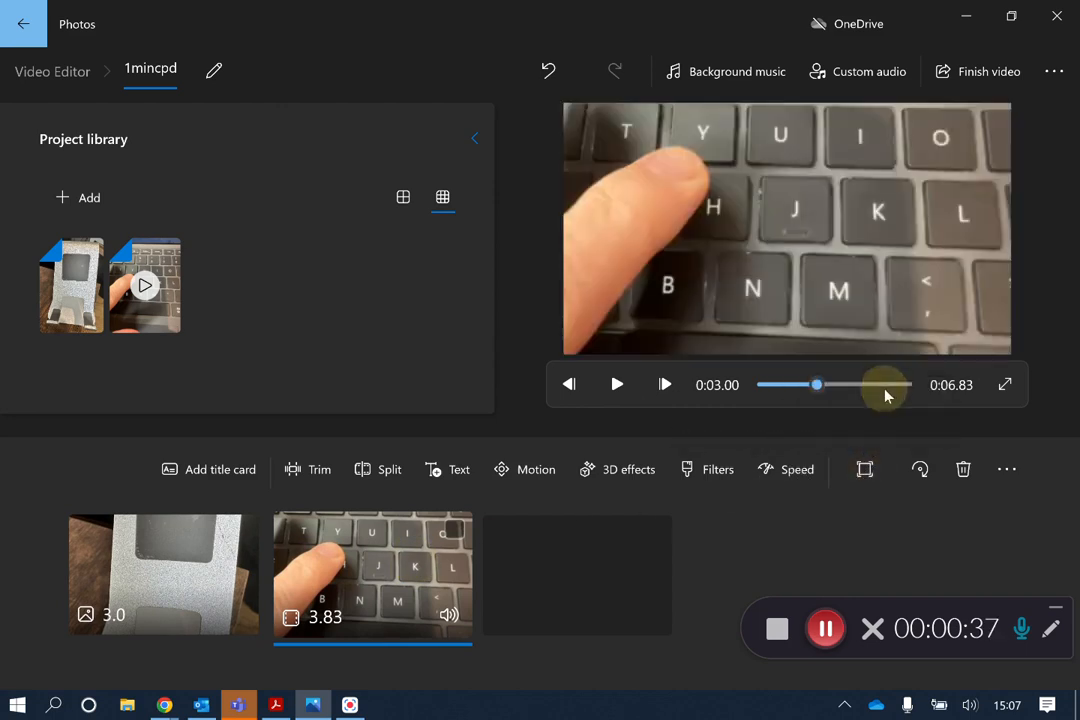
mouse_move(866, 306)
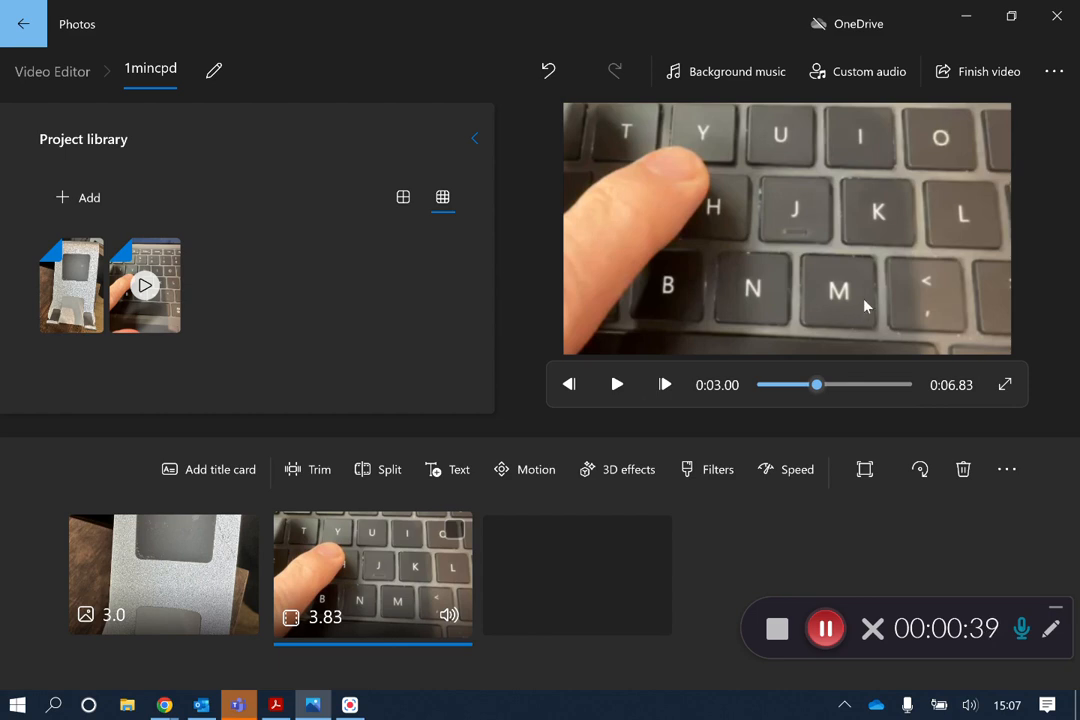
mouse_move(907, 241)
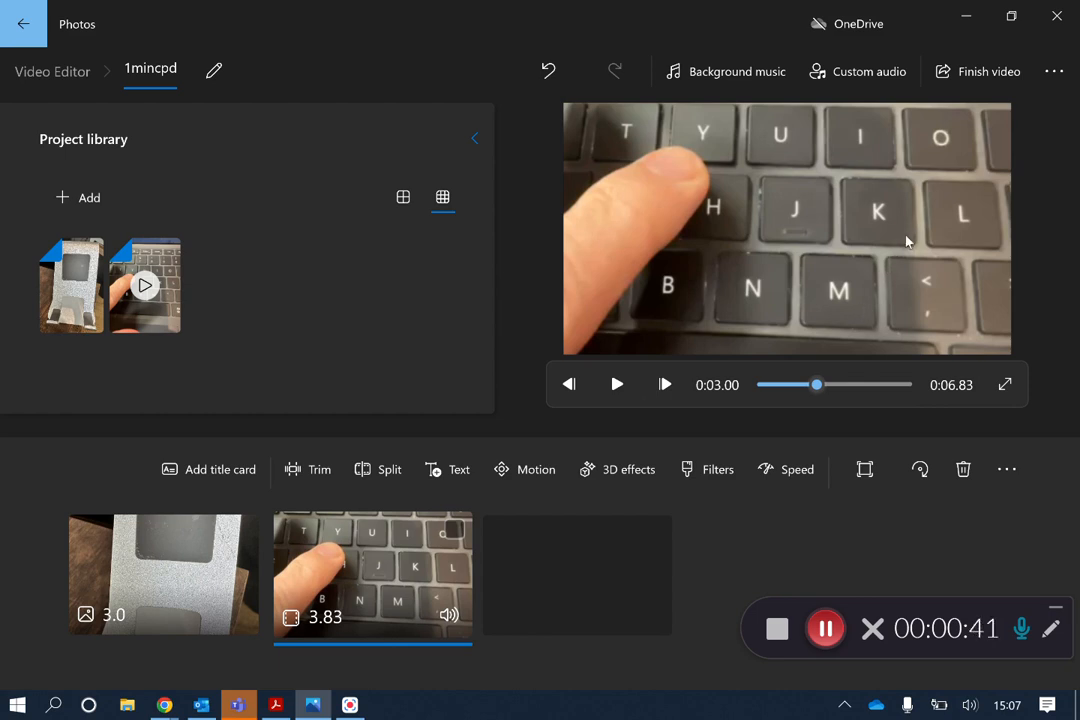
mouse_move(1035, 269)
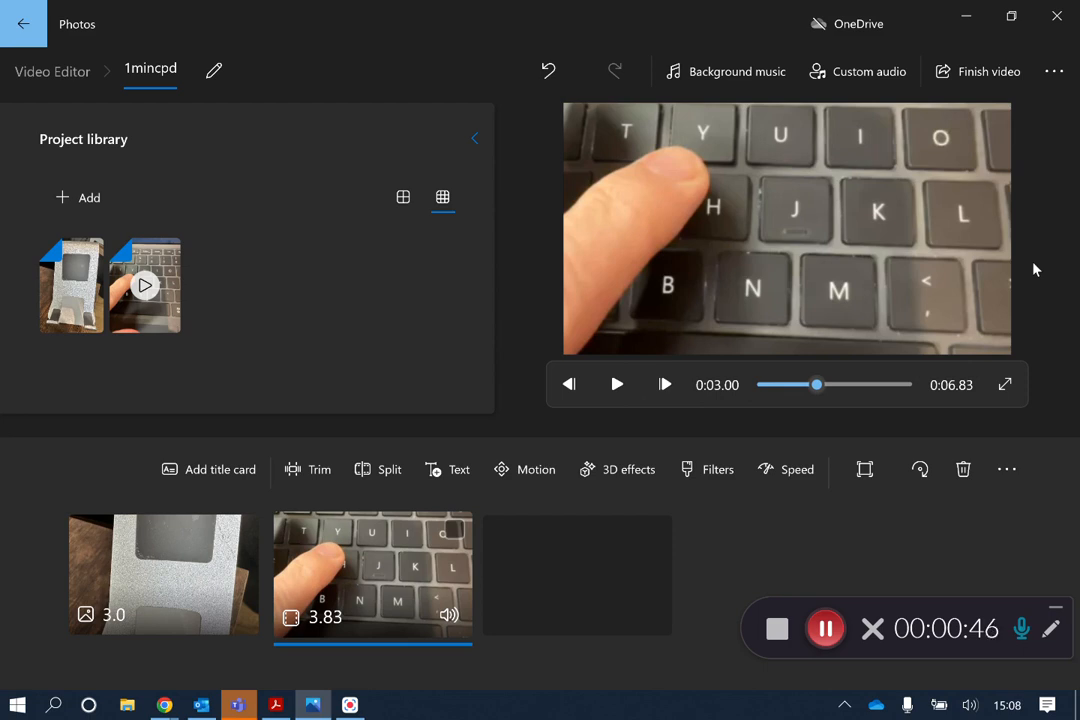
mouse_move(1030, 273)
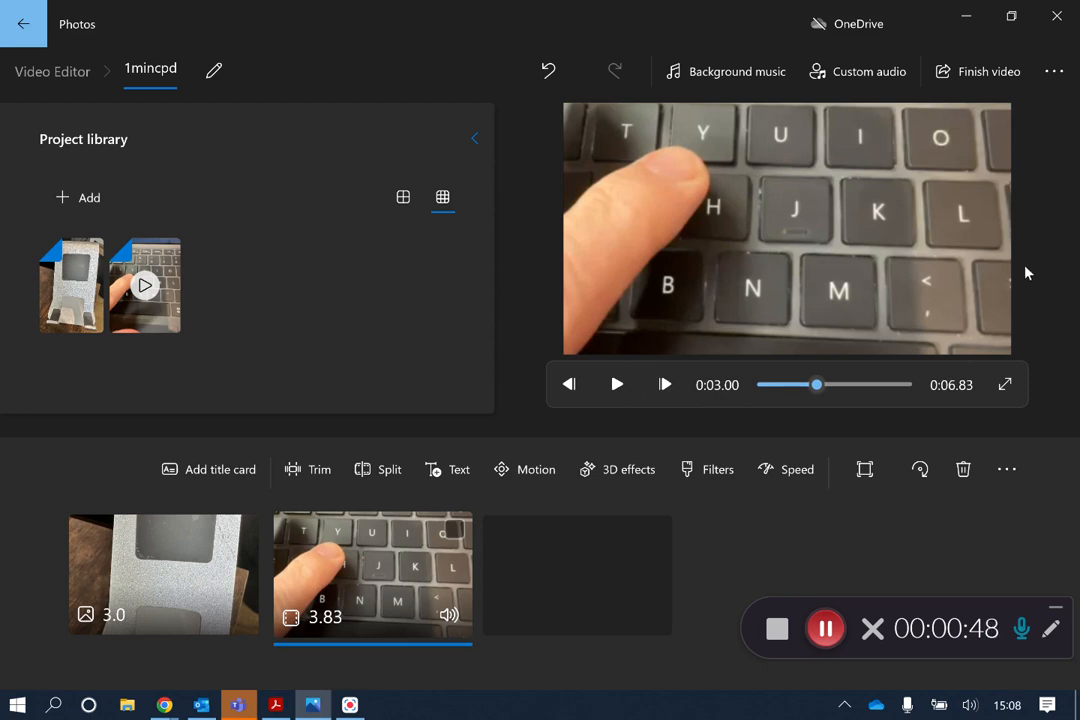
mouse_move(864, 469)
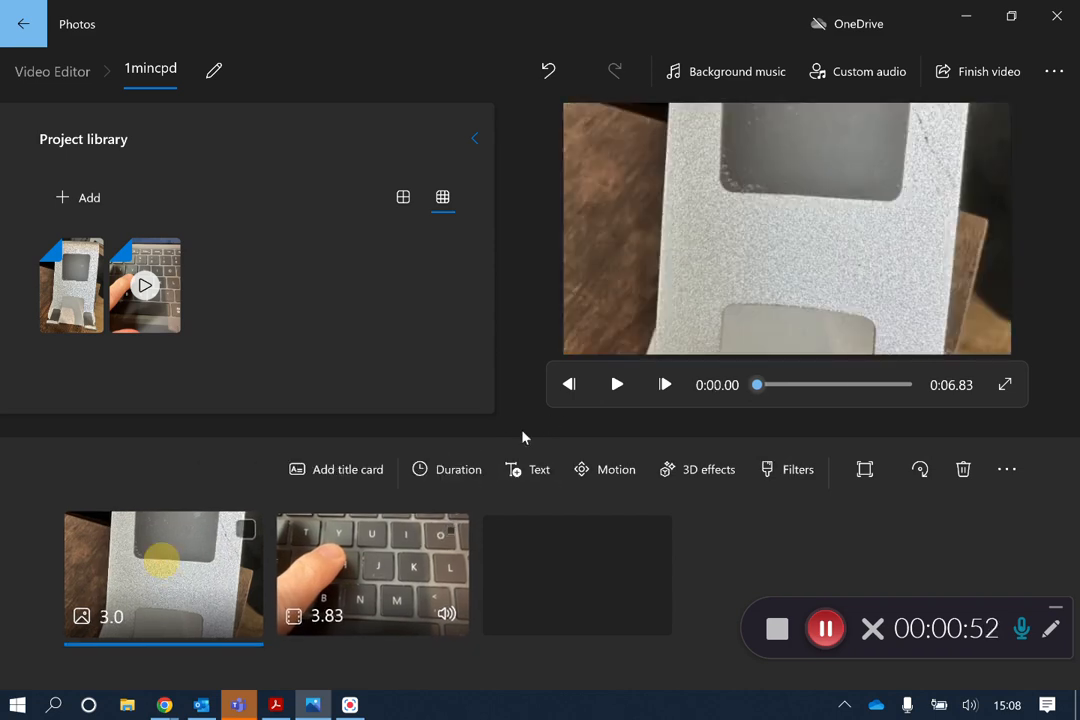
left_click(617, 384)
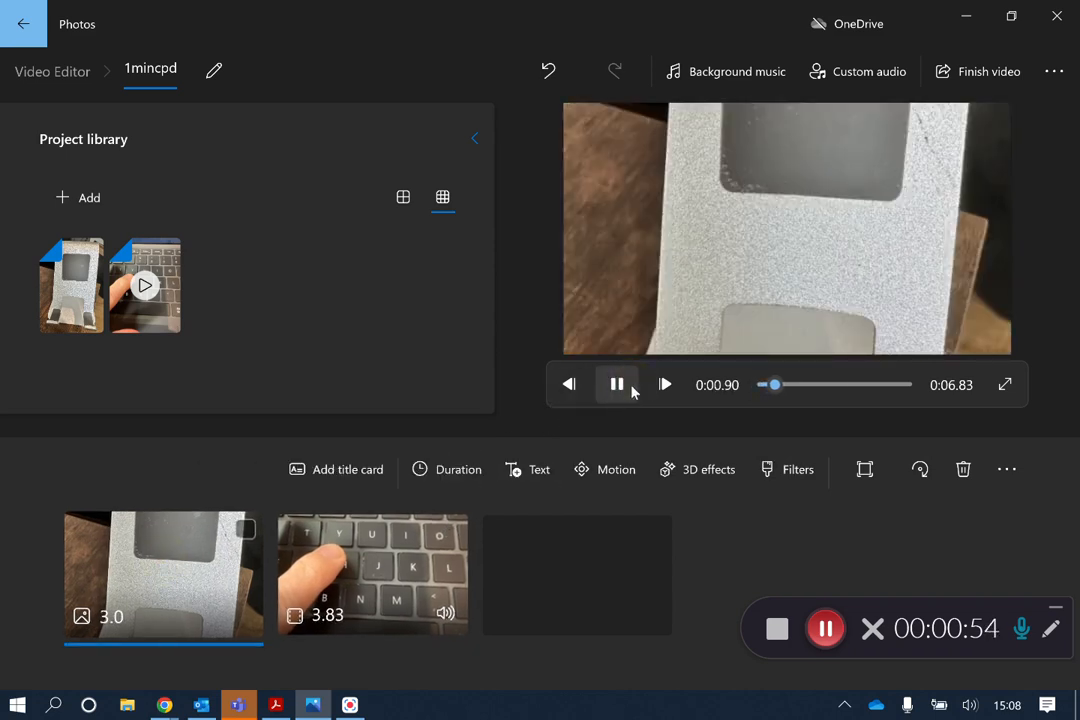